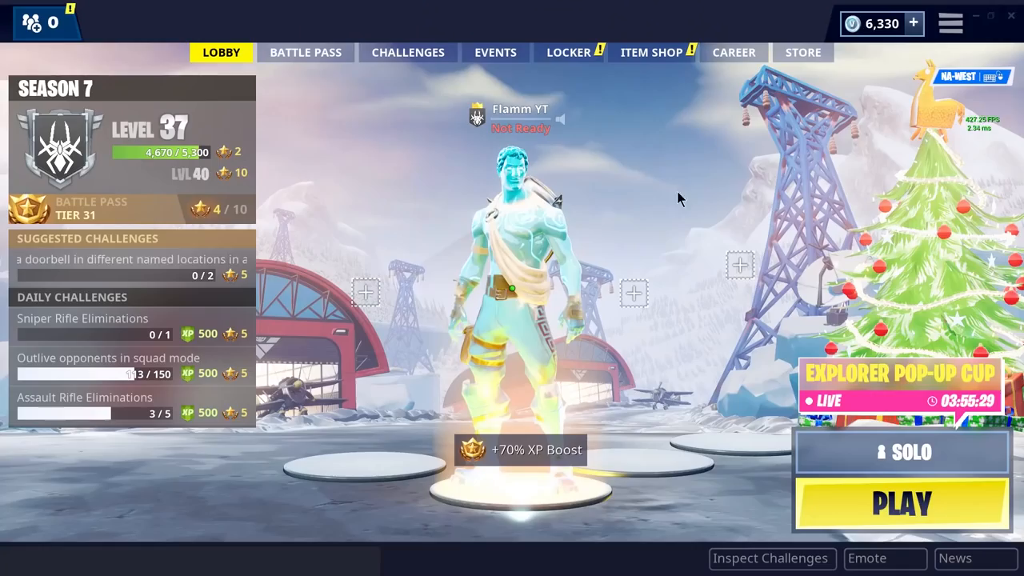
Step: Reach Fortnite's Video settings from the lobby menu
{"action": "left_click", "coordinate": [903, 503]}
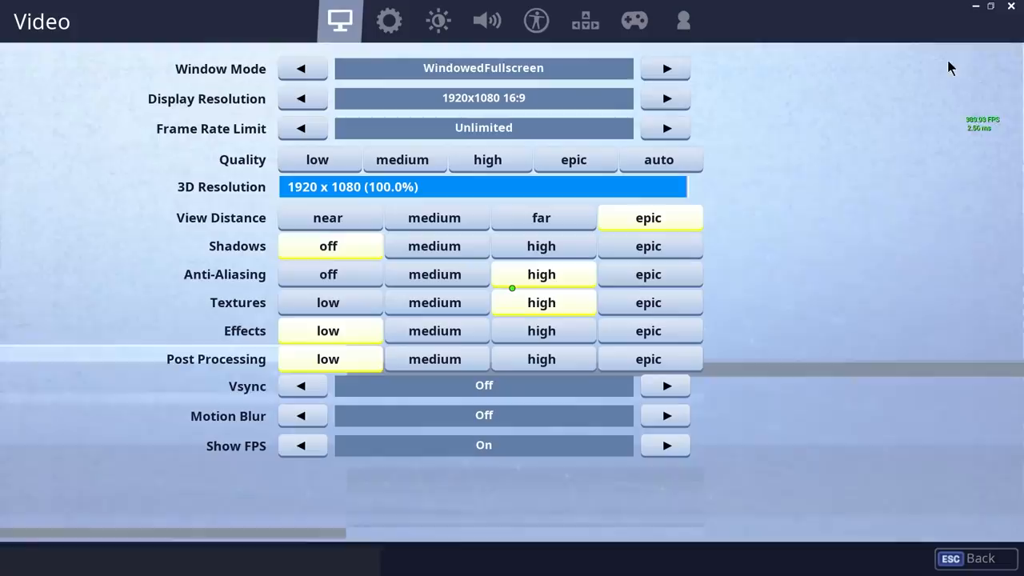
{"action": "left_click", "coordinate": [301, 67]}
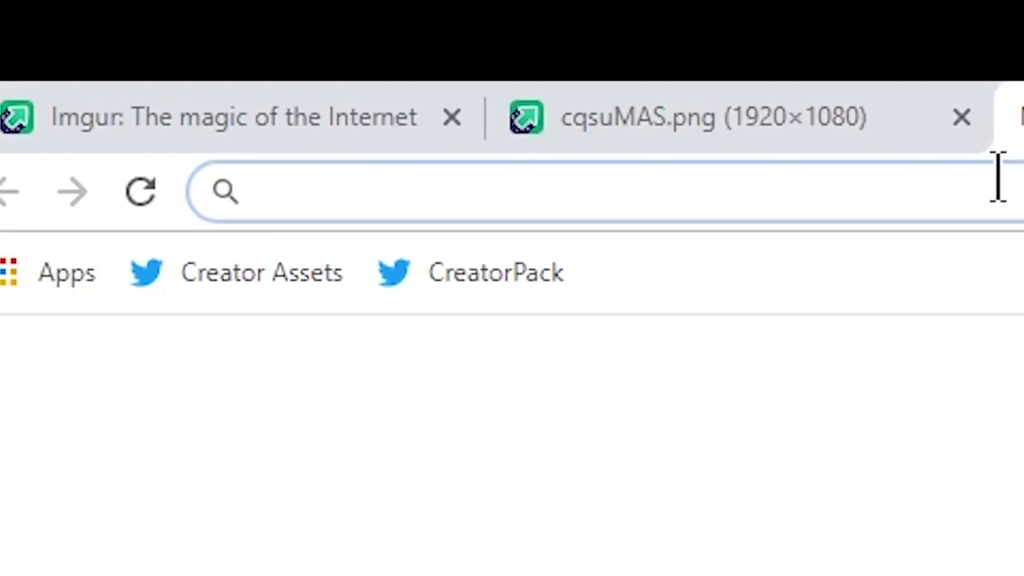
Step: Go to pixlr.com in a new tab and launch the Pixlr Editor
{"action": "type", "text": "pixlr.com"}
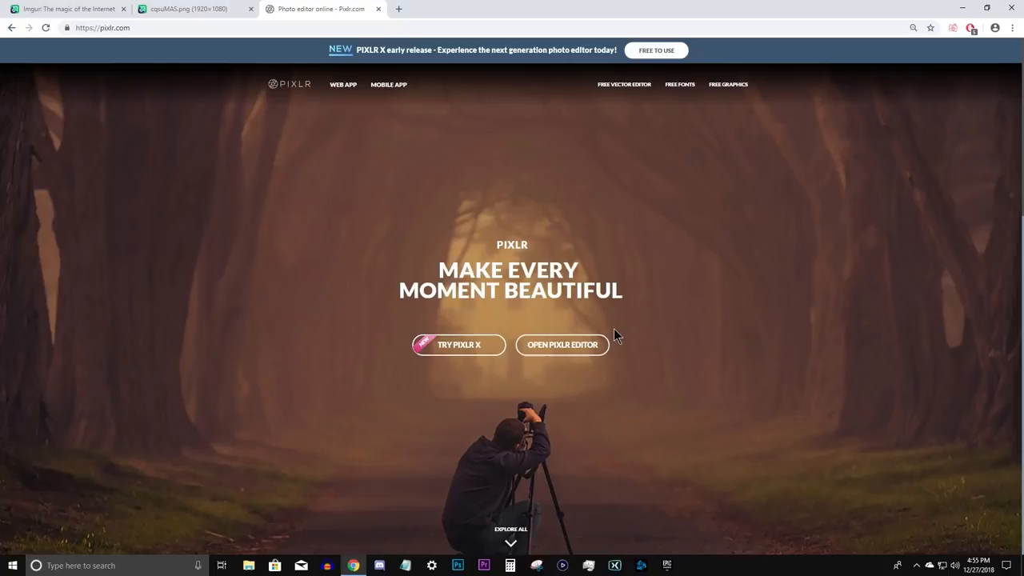
{"action": "left_click", "coordinate": [561, 345]}
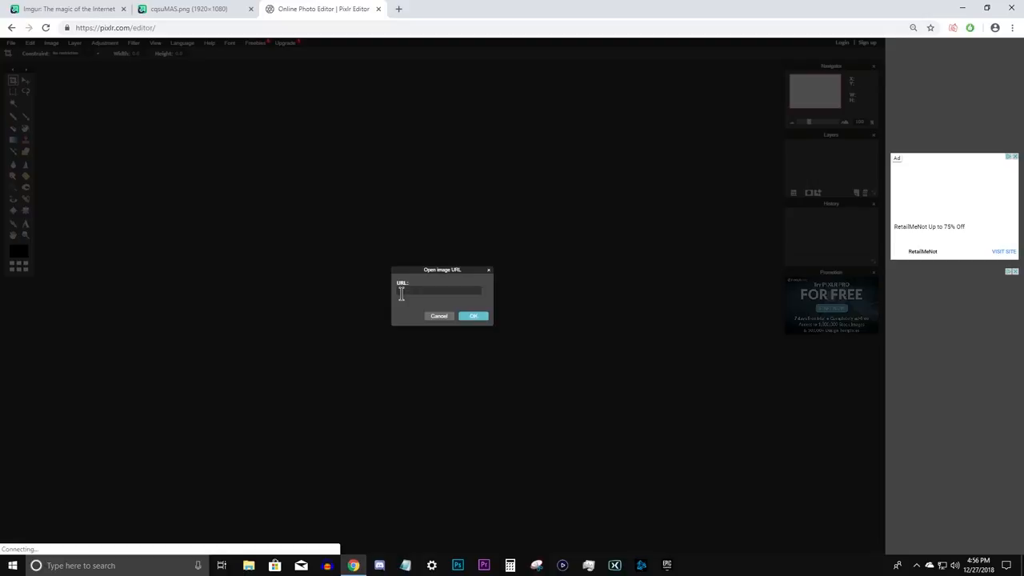
Step: Create a new blank image with a transparent background
{"action": "left_click", "coordinate": [474, 315]}
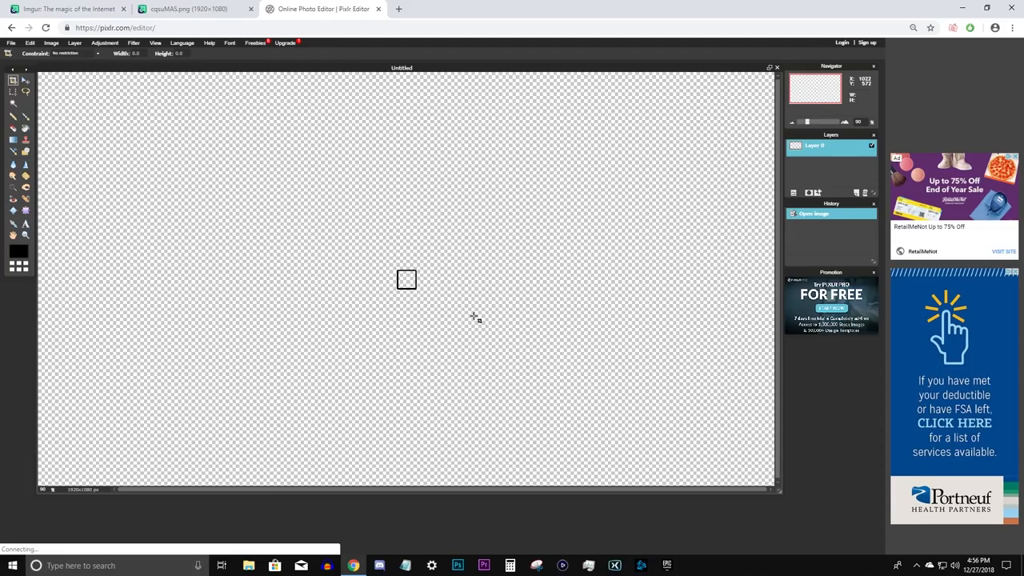
Step: Add a new empty Layer 1 above Layer 0 via Layer > New layer
{"action": "left_click", "coordinate": [74, 41]}
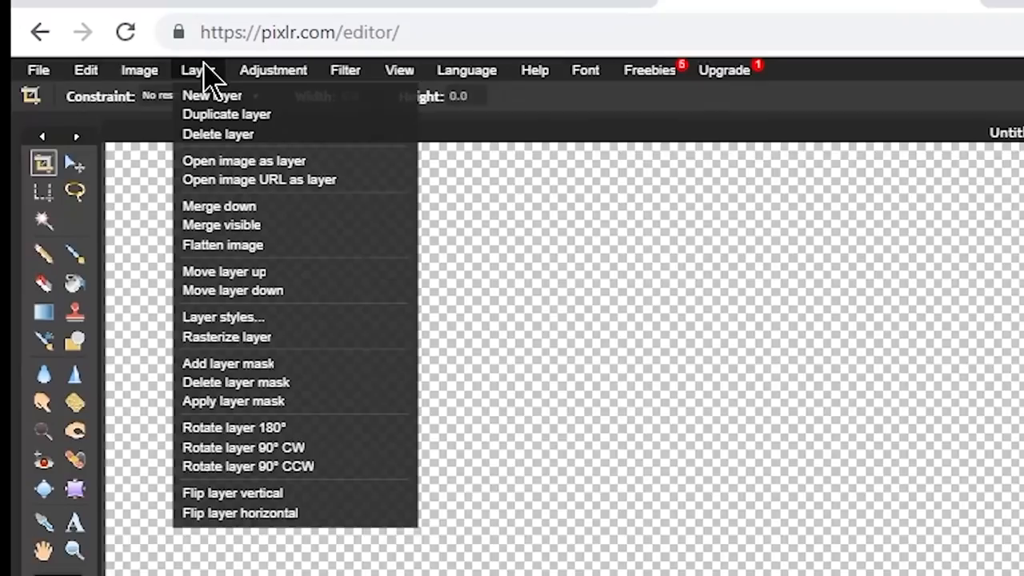
{"action": "left_click", "coordinate": [211, 96]}
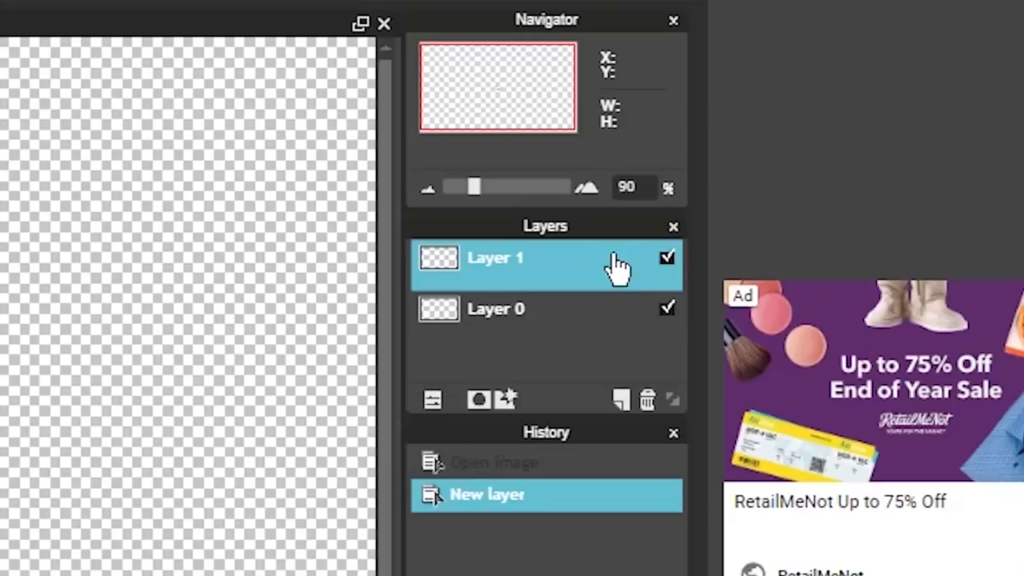
{"action": "mouse_move", "coordinate": [56, 403]}
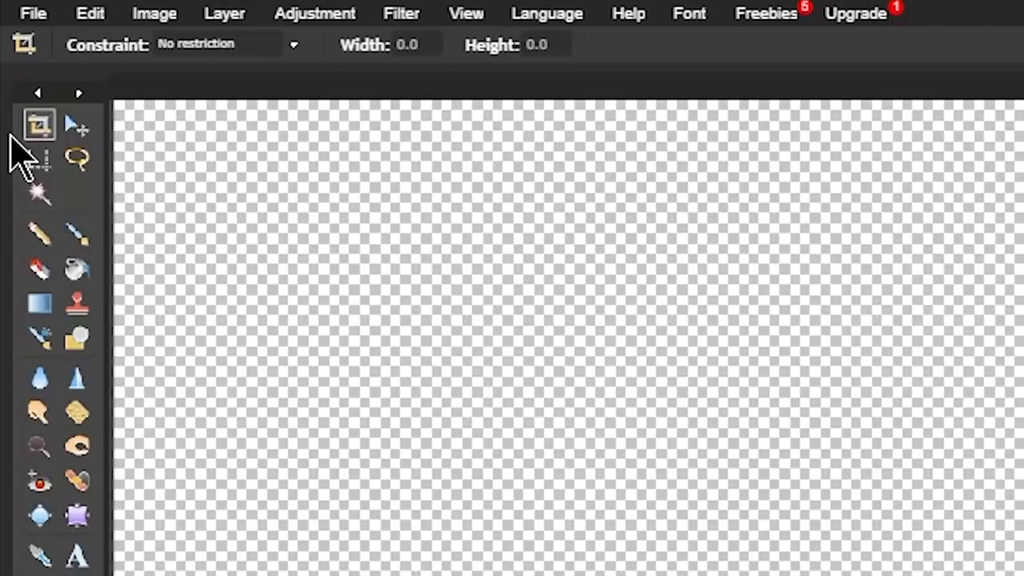
Step: Choose the Marquee tool and set its Constraint for a circular selection
{"action": "left_click", "coordinate": [38, 158]}
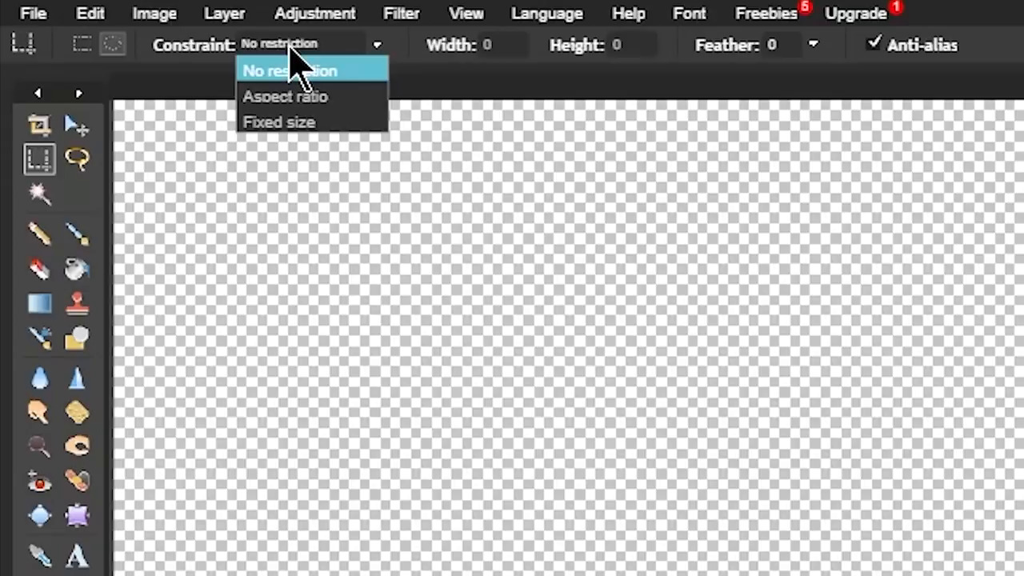
{"action": "left_click", "coordinate": [278, 121]}
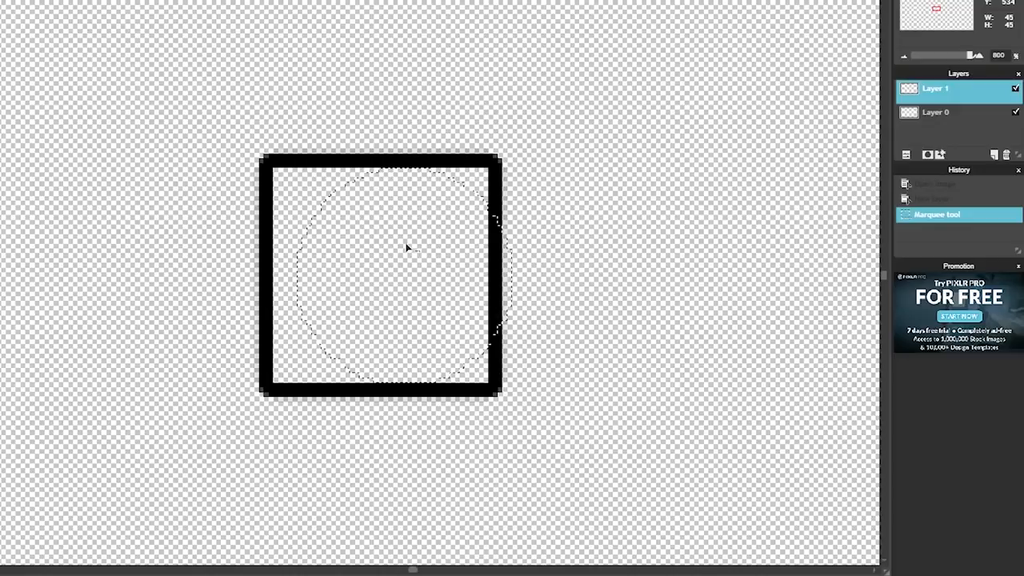
Step: Drag out the circular selection near the centre of the canvas
{"action": "left_click_drag", "start_coordinate": [408, 248], "coordinate": [381, 243]}
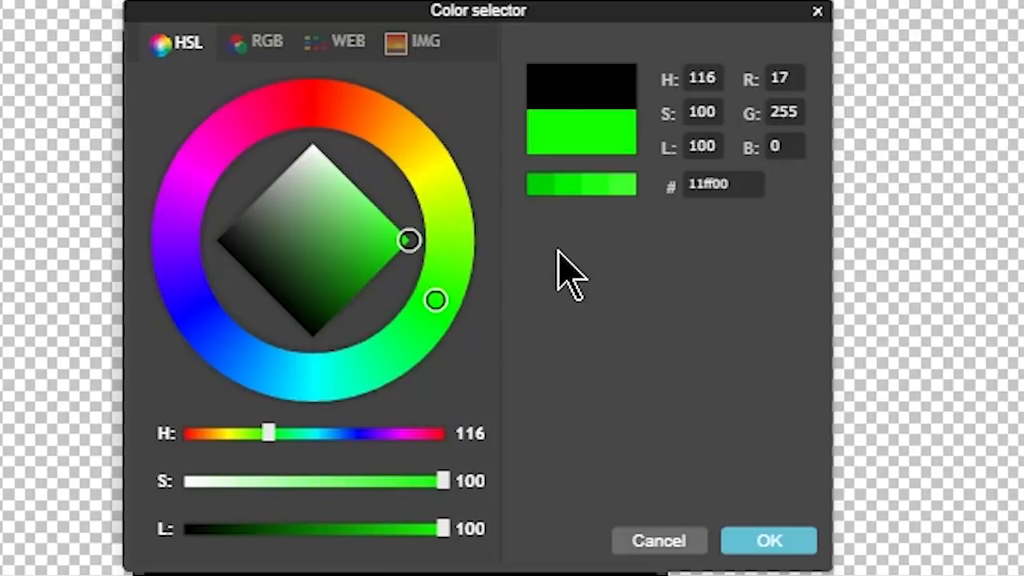
Step: Confirm bright green #11ff00 and fill the circular selection with it
{"action": "left_click", "coordinate": [768, 540]}
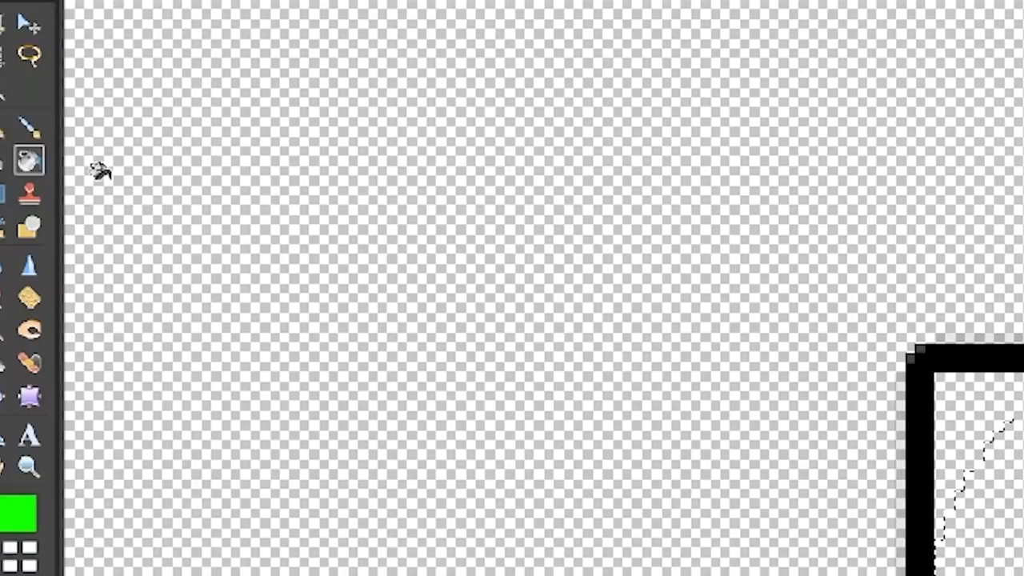
{"action": "left_click", "coordinate": [381, 288]}
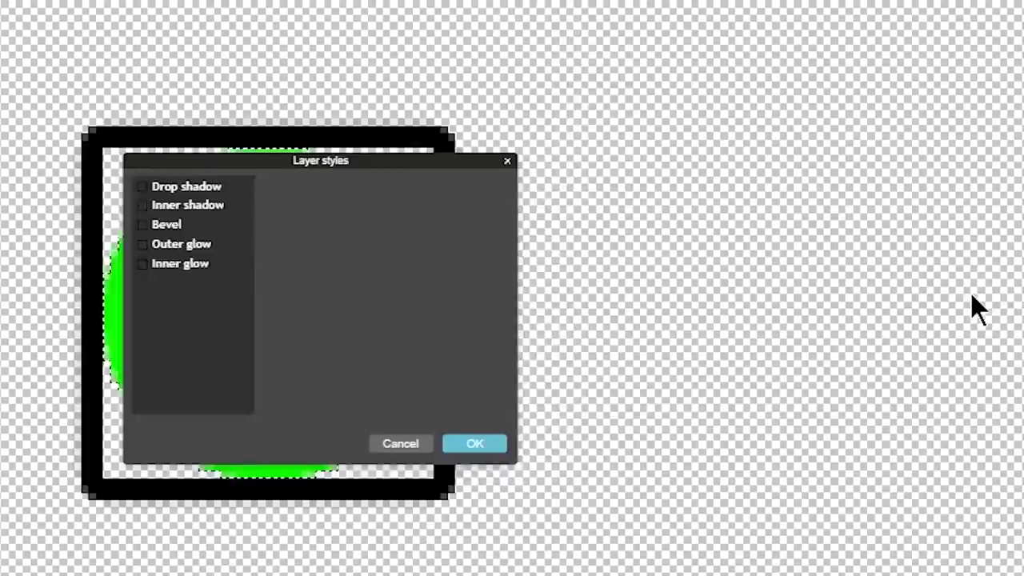
Step: Enable Outer glow in Layer styles with opacity 100 and hardness 10
{"action": "left_click", "coordinate": [142, 243]}
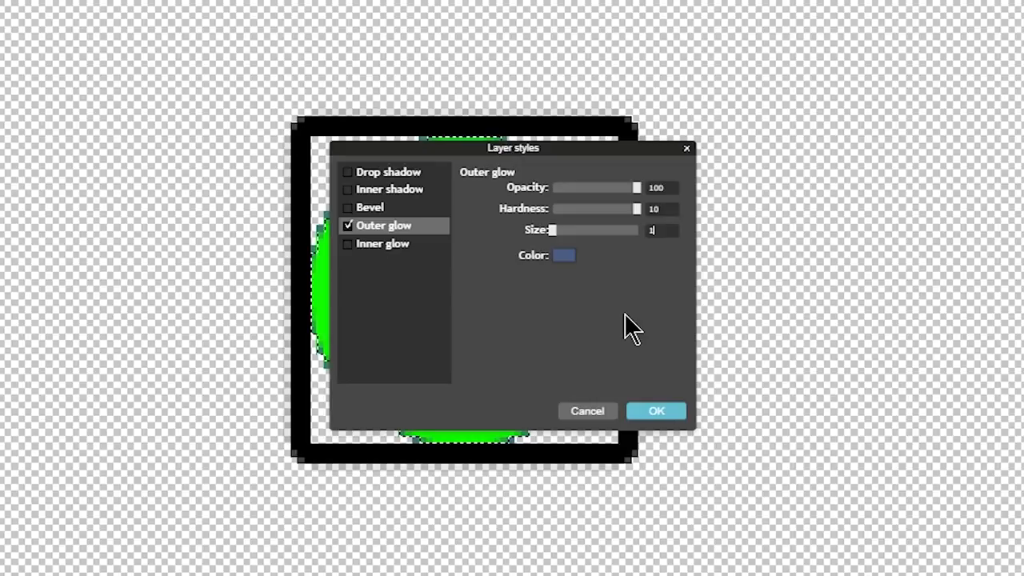
Step: Make the outer glow black with size 16 and apply the layer style
{"action": "left_click", "coordinate": [563, 254]}
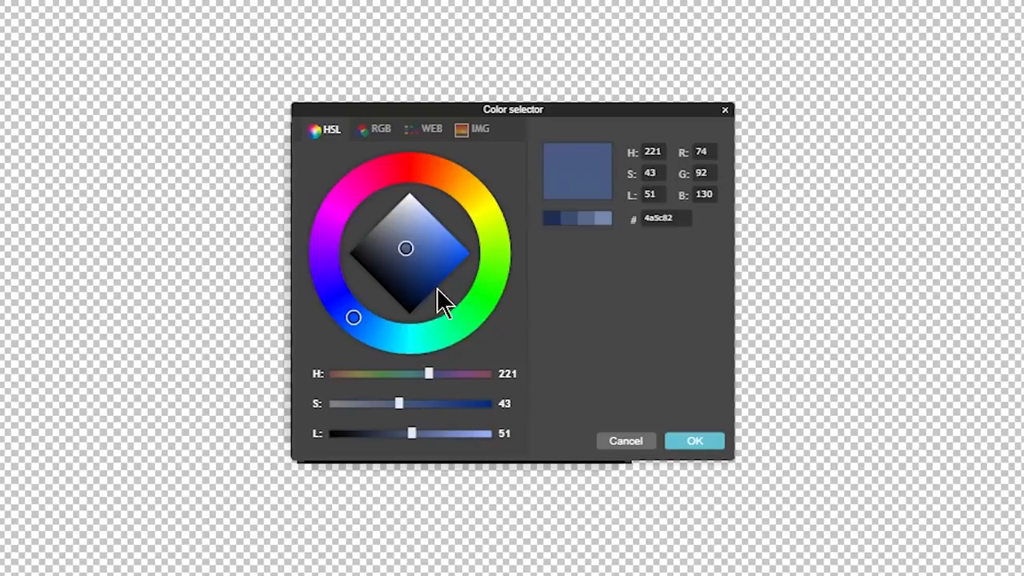
{"action": "left_click", "coordinate": [694, 442]}
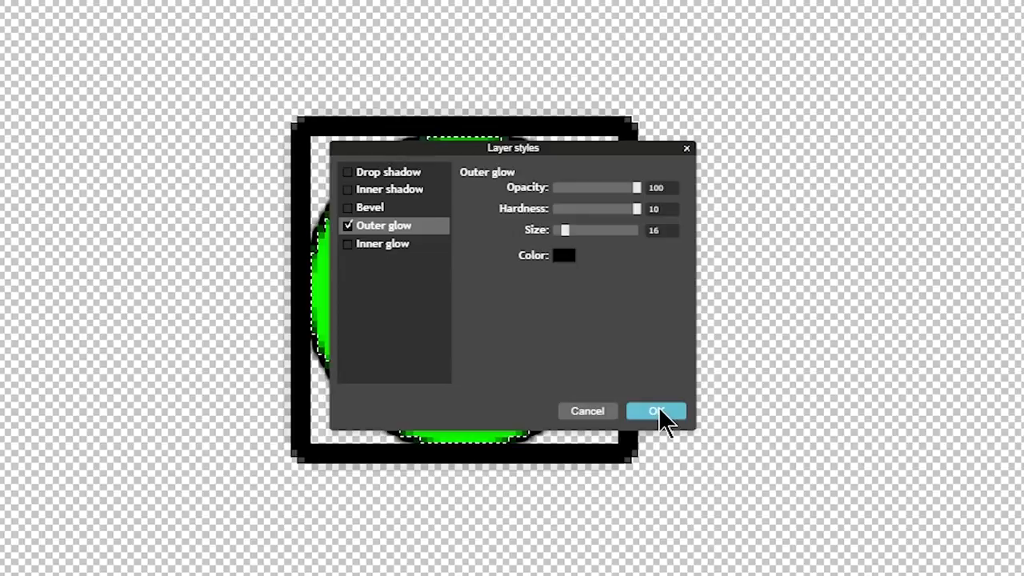
{"action": "left_click", "coordinate": [656, 410]}
{"action": "type", "text": "Gree"}
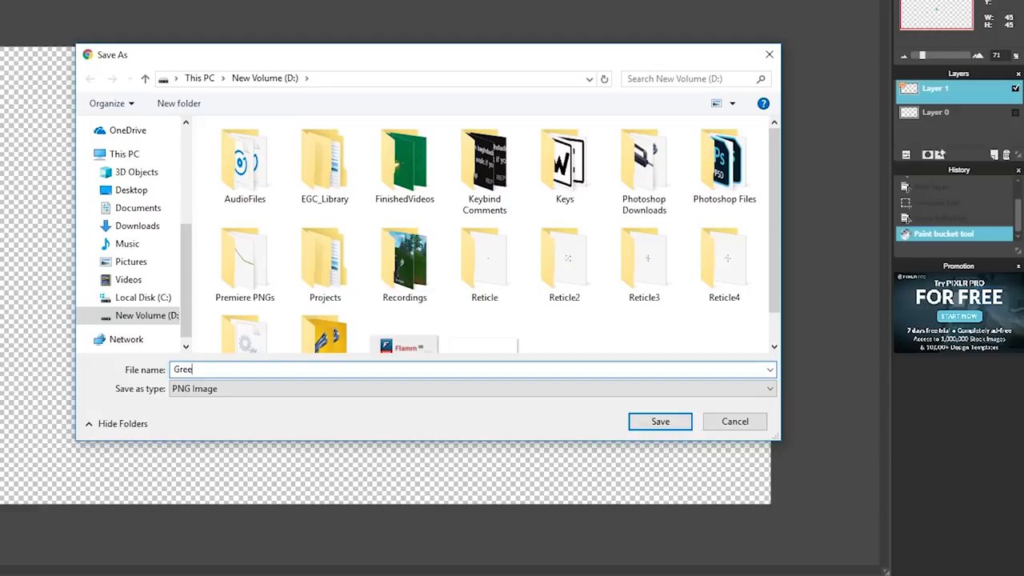
Step: Save the reticle as a PNG image to New Volume (D:)
{"action": "left_click", "coordinate": [659, 422]}
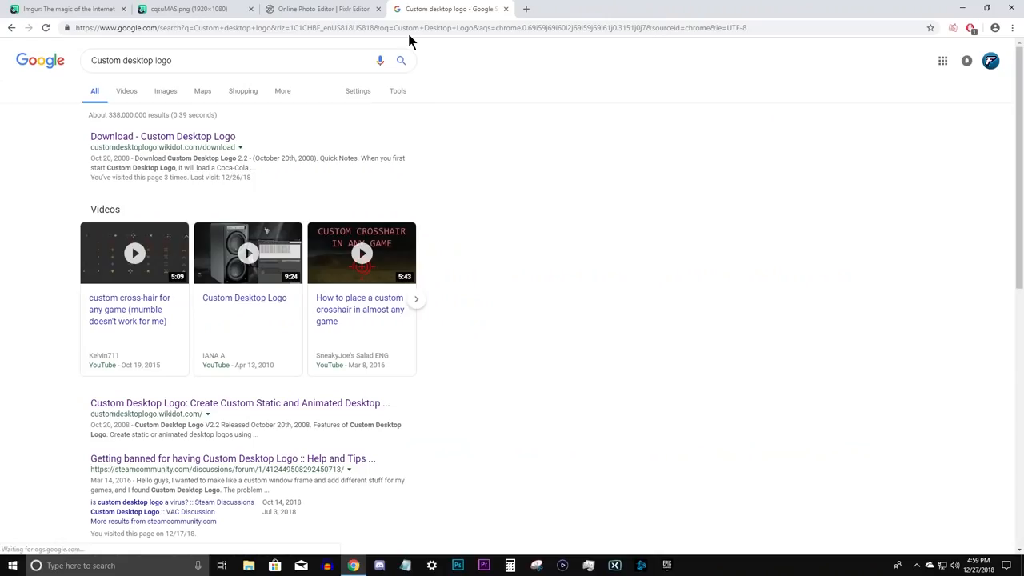
Step: Follow the Google result to the Custom Desktop Logo download page
{"action": "left_click", "coordinate": [163, 136]}
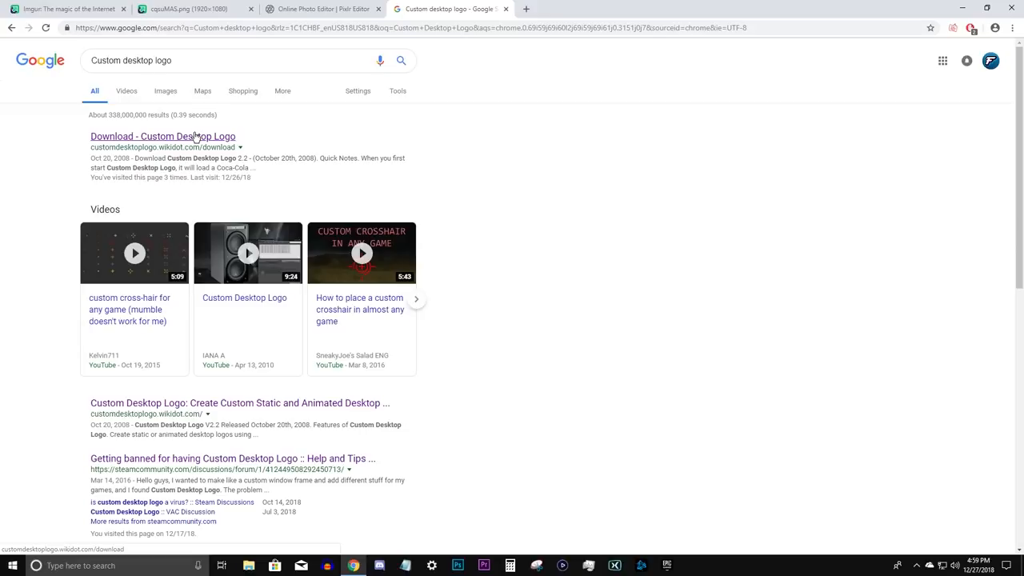
{"action": "left_click", "coordinate": [164, 136]}
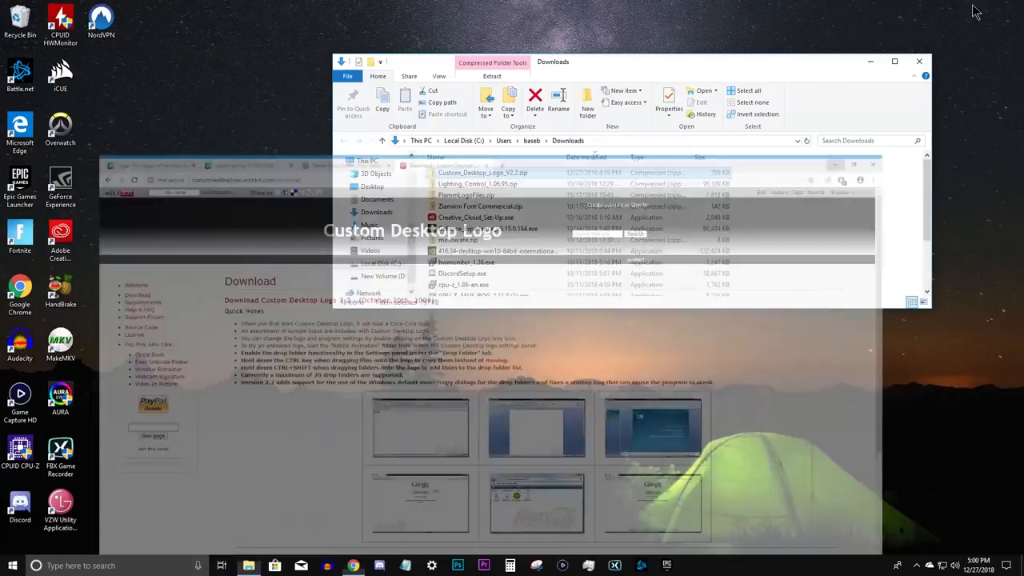
Step: Extract the Custom Desktop Logo zip into a Custom_Desktop_Logo_V2.2 folder in Downloads
{"action": "double_click", "coordinate": [483, 173]}
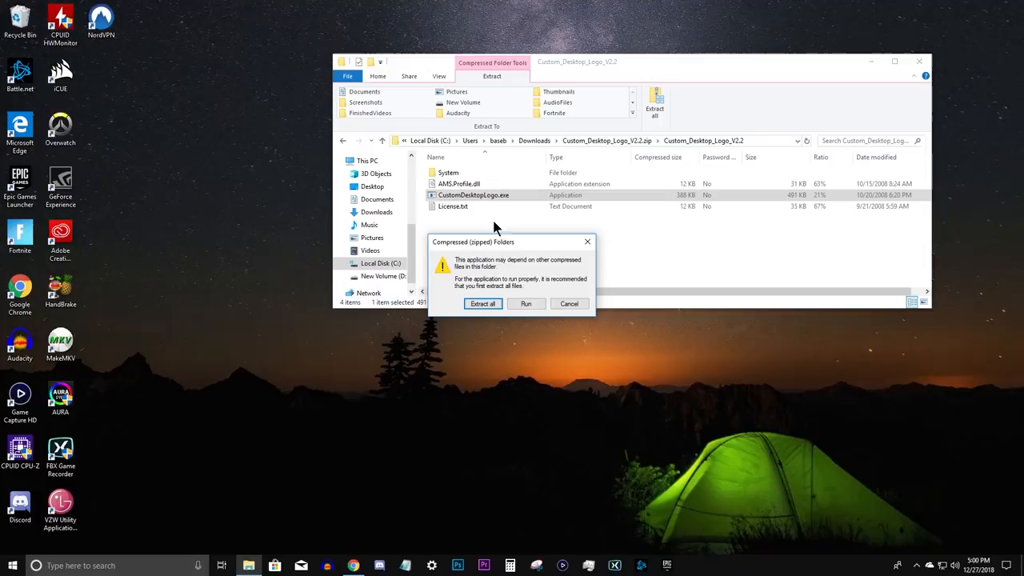
{"action": "left_click", "coordinate": [483, 304]}
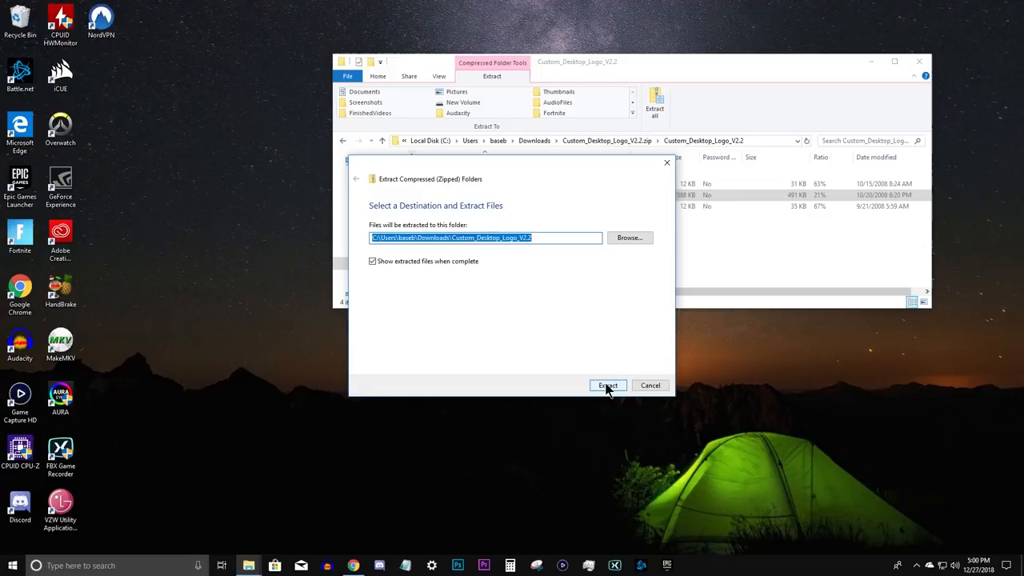
{"action": "left_click", "coordinate": [608, 383]}
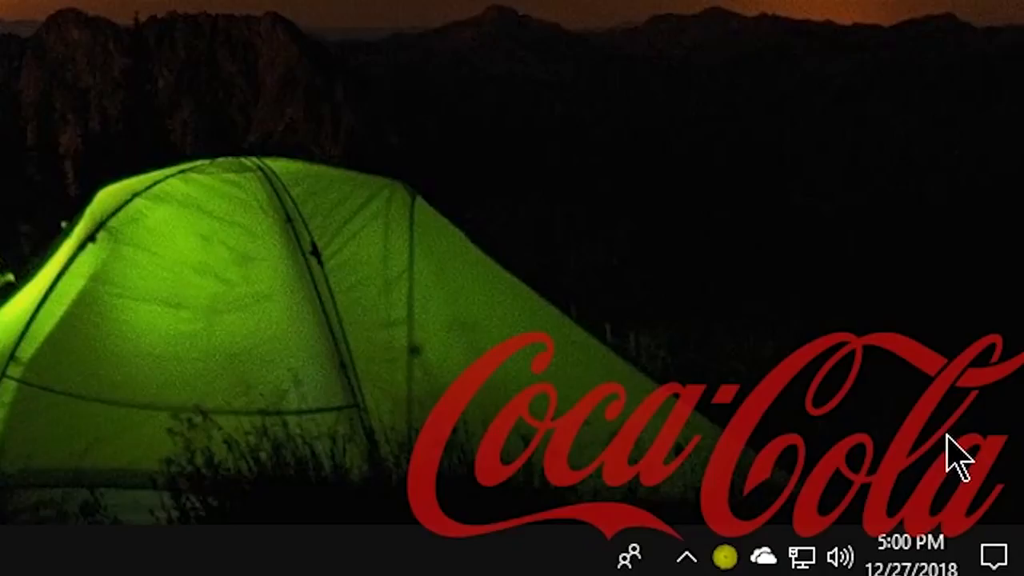
{"action": "mouse_move", "coordinate": [589, 496]}
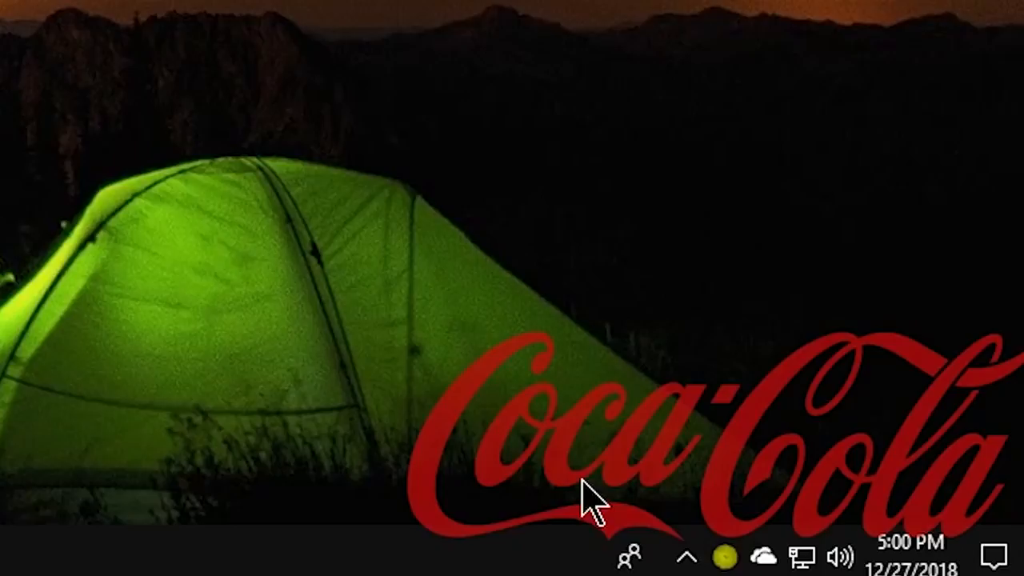
Step: Reveal the taskbar's hidden tray icons to find Custom Desktop Logo's icon
{"action": "left_click", "coordinate": [710, 557]}
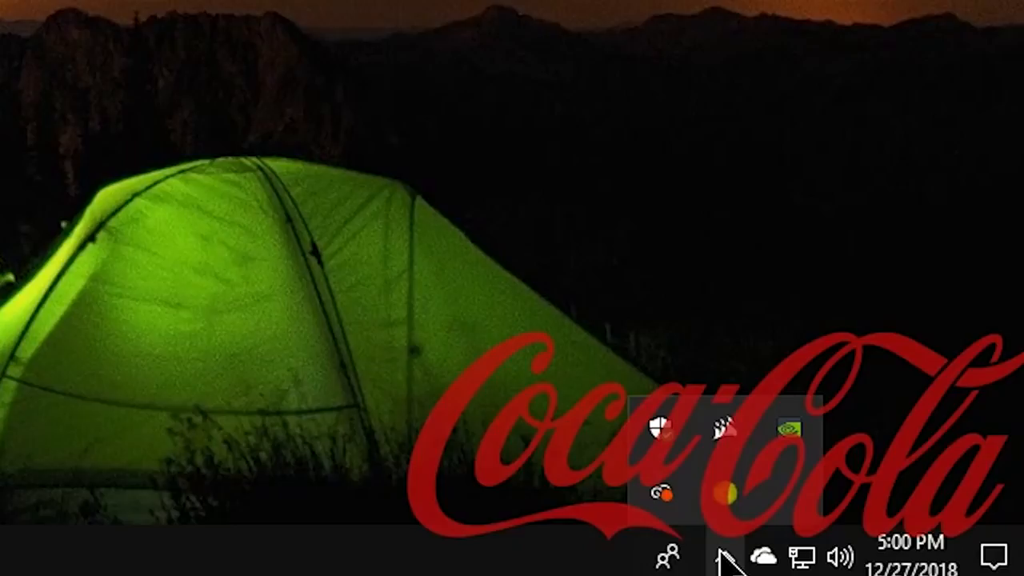
{"action": "mouse_move", "coordinate": [733, 500]}
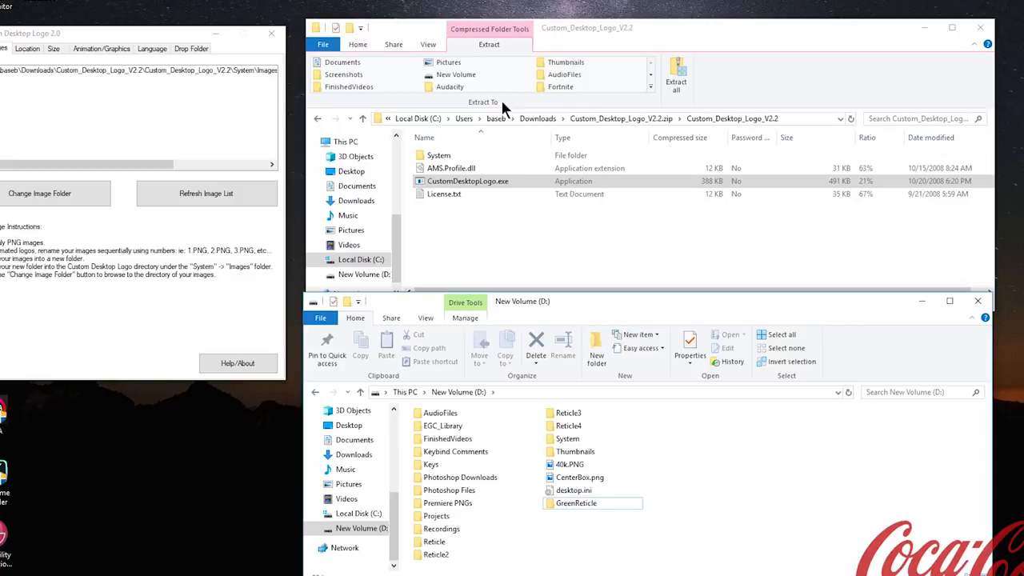
Step: Browse from Downloads into Custom_Desktop_Logo_V2.2 and its System folder
{"action": "left_click", "coordinate": [468, 160]}
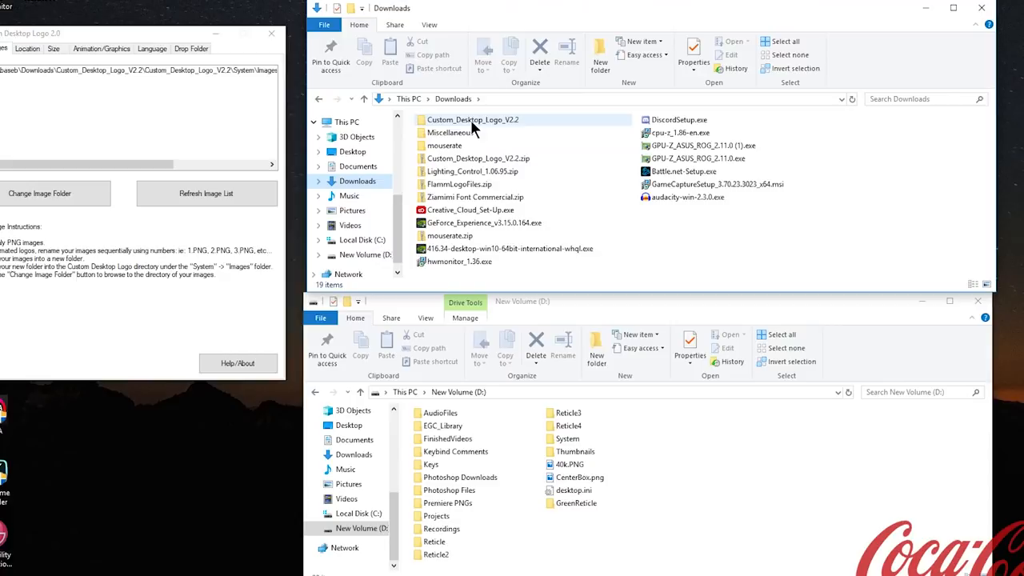
{"action": "double_click", "coordinate": [472, 119]}
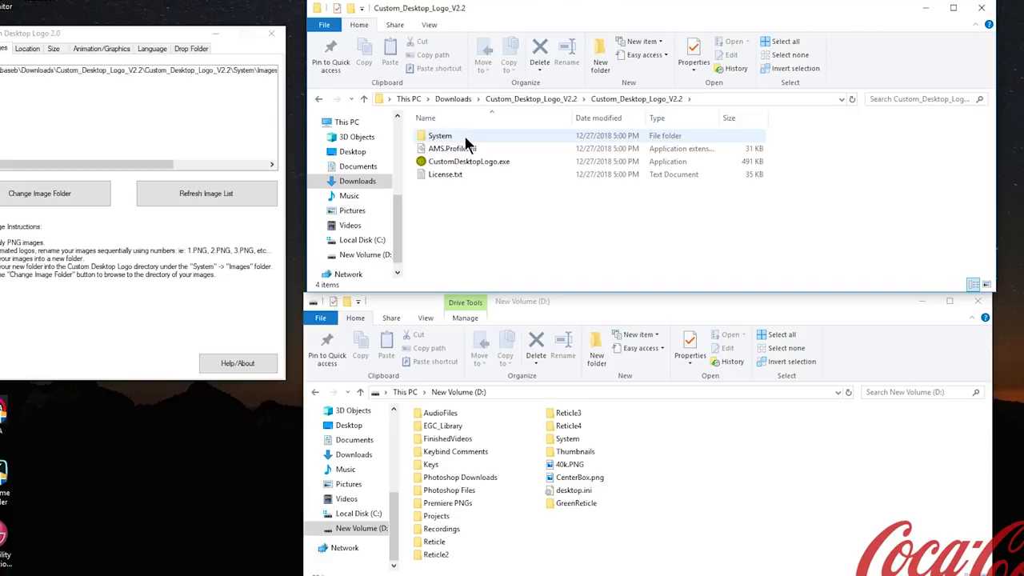
{"action": "double_click", "coordinate": [440, 134]}
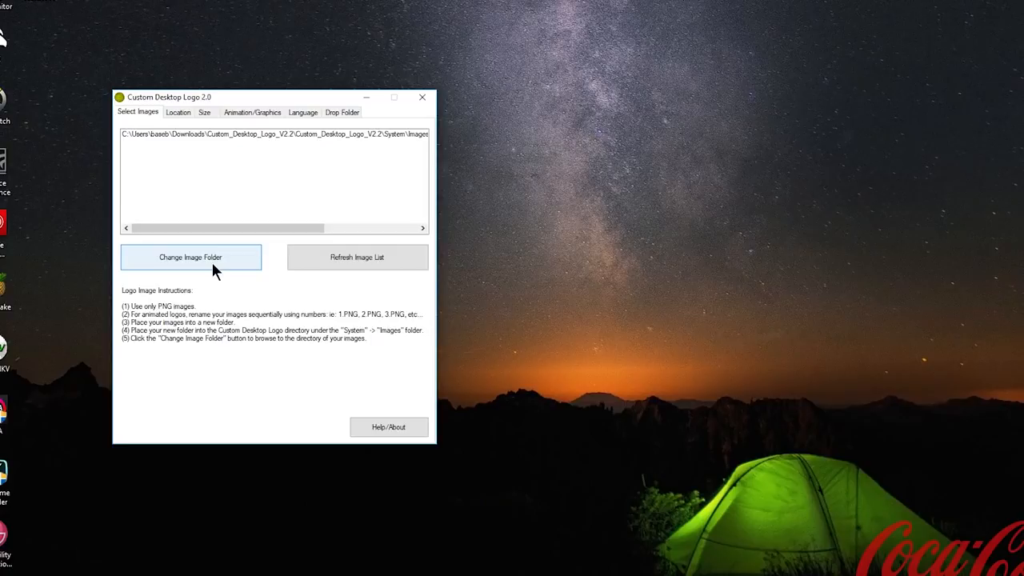
Step: Switch the logo image folder to GreenReticle via Change Image Folder
{"action": "left_click", "coordinate": [190, 256]}
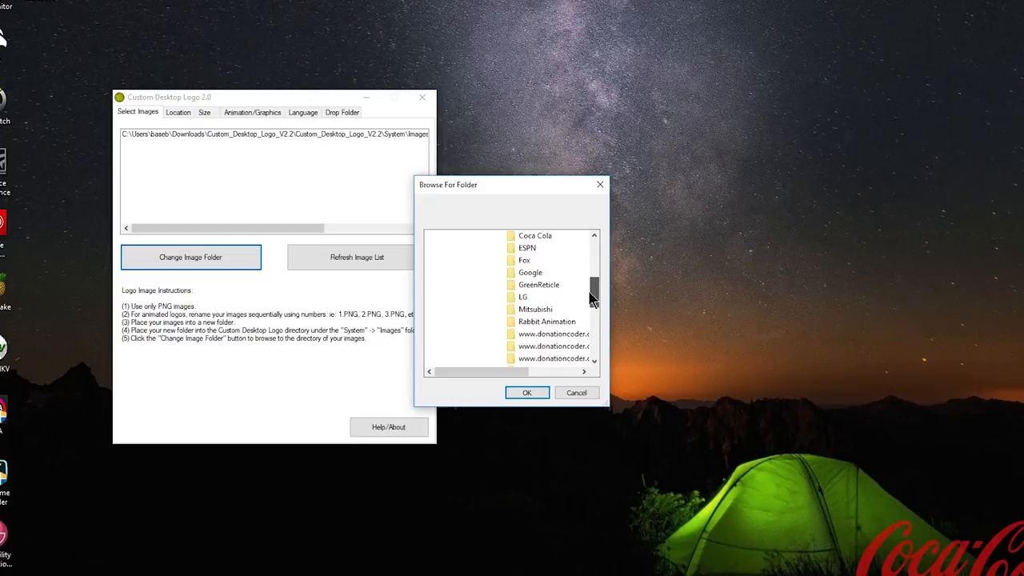
{"action": "left_click", "coordinate": [576, 392]}
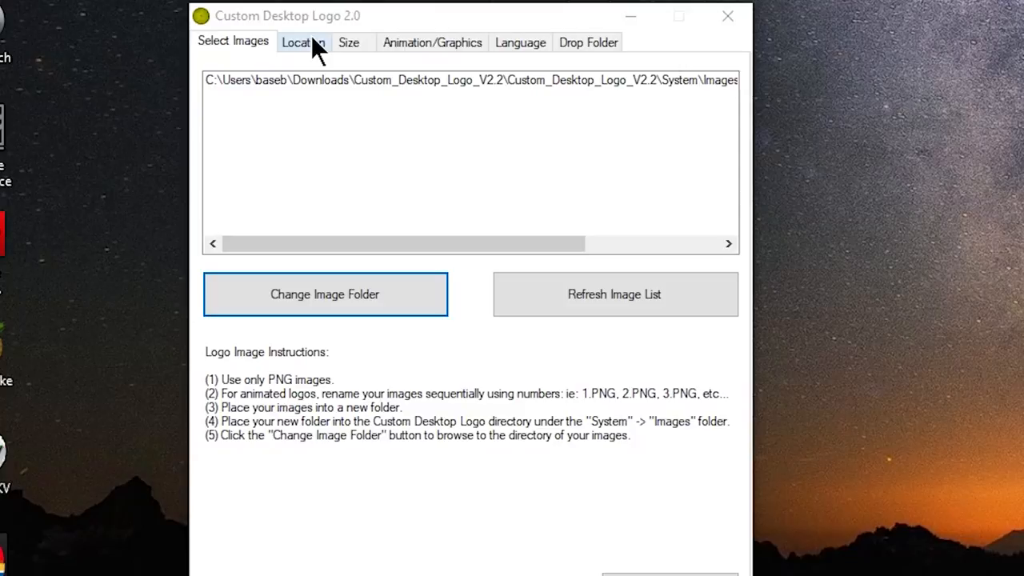
Step: Place the logo at the screen Centre with a Y offset of 0
{"action": "left_click", "coordinate": [304, 42]}
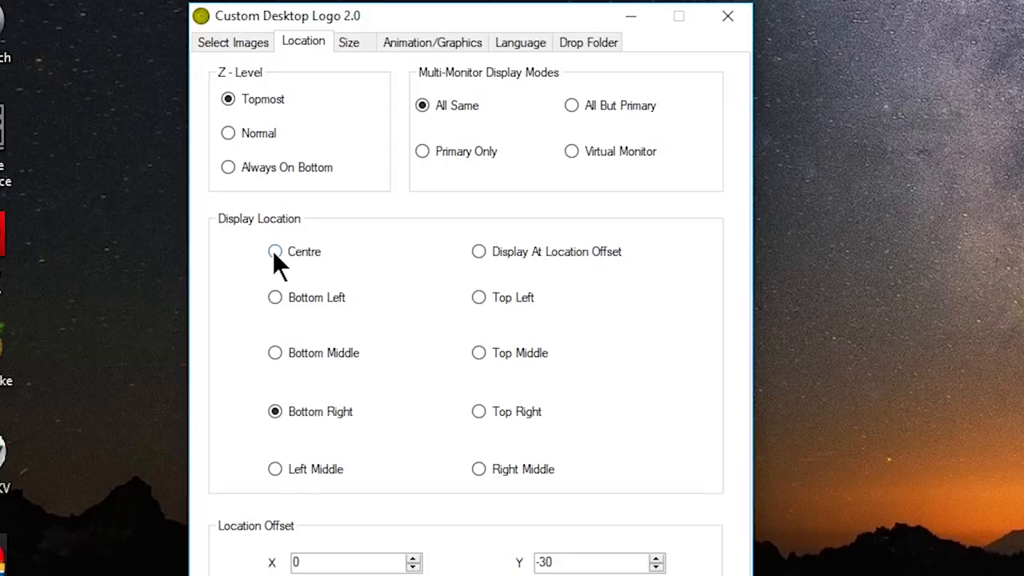
{"action": "left_click", "coordinate": [275, 251]}
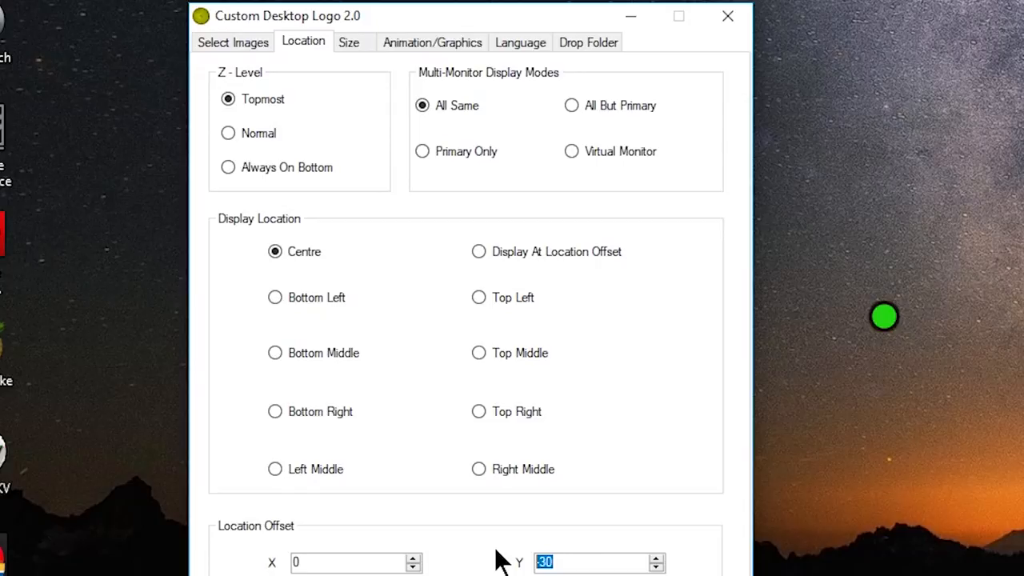
{"action": "type", "text": "0"}
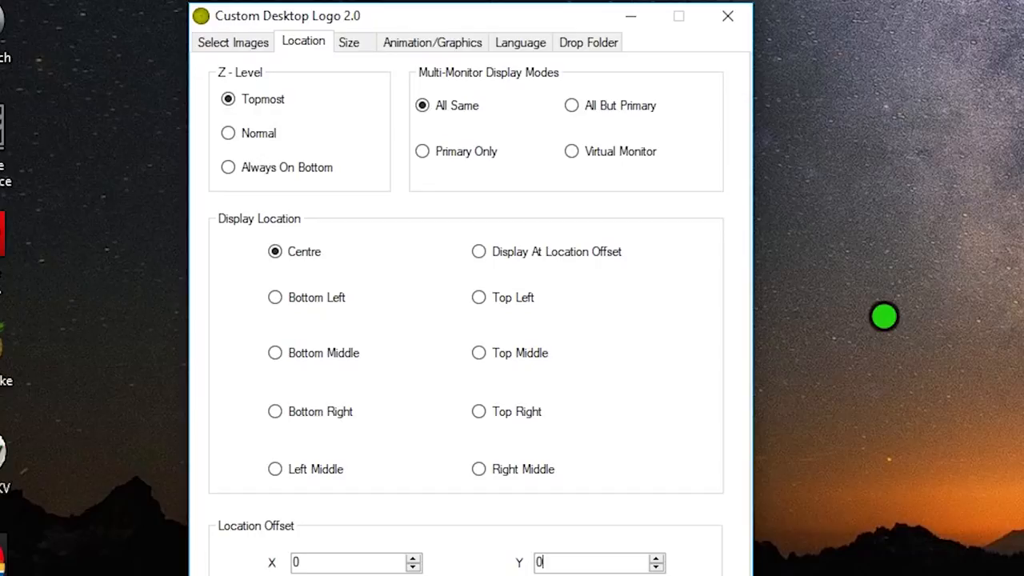
{"action": "left_click", "coordinate": [349, 42]}
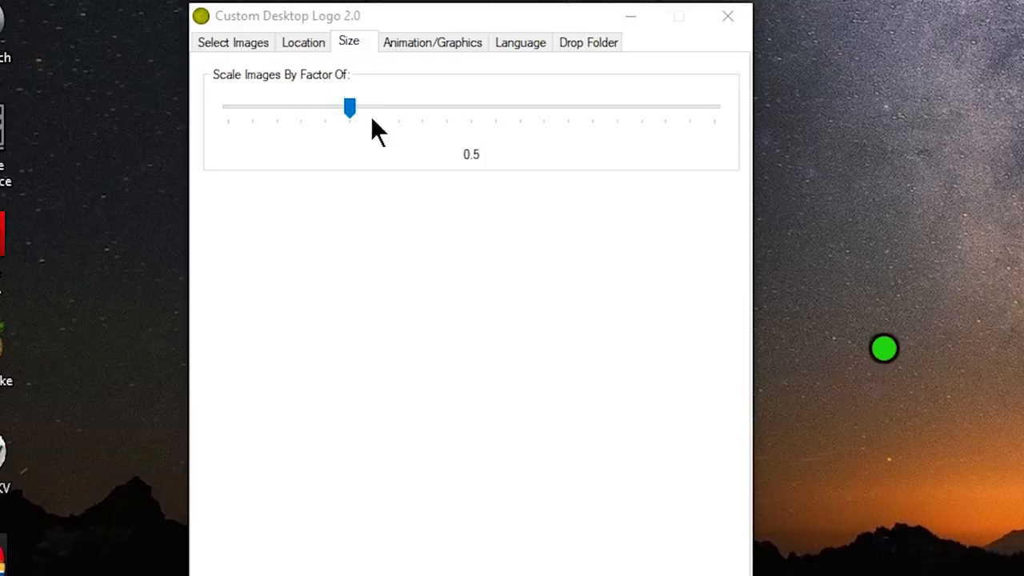
Step: Scale the logo to 0.2 and confirm opacity stays at the full 255
{"action": "left_click_drag", "start_coordinate": [349, 107], "coordinate": [279, 107]}
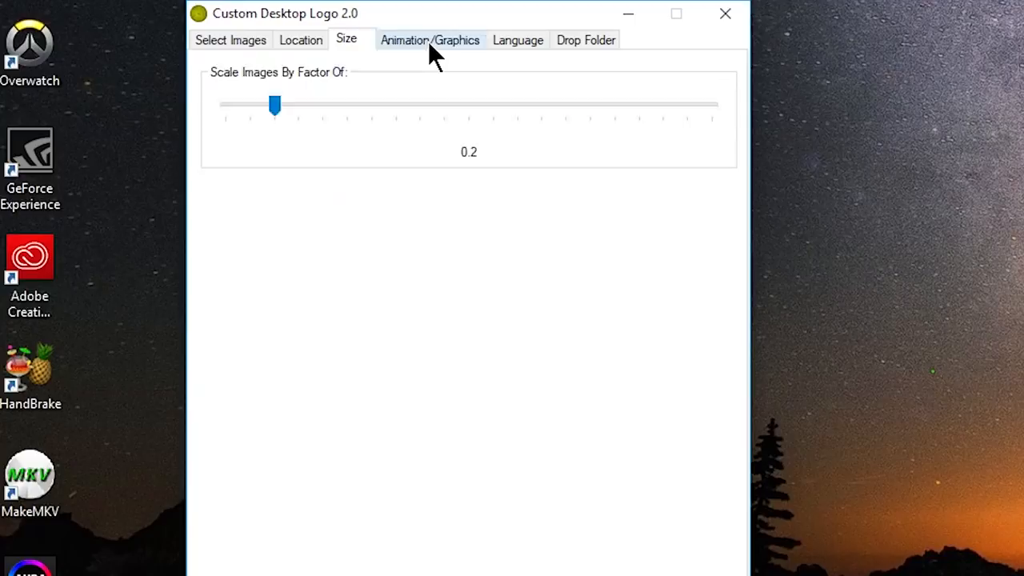
{"action": "left_click", "coordinate": [429, 40]}
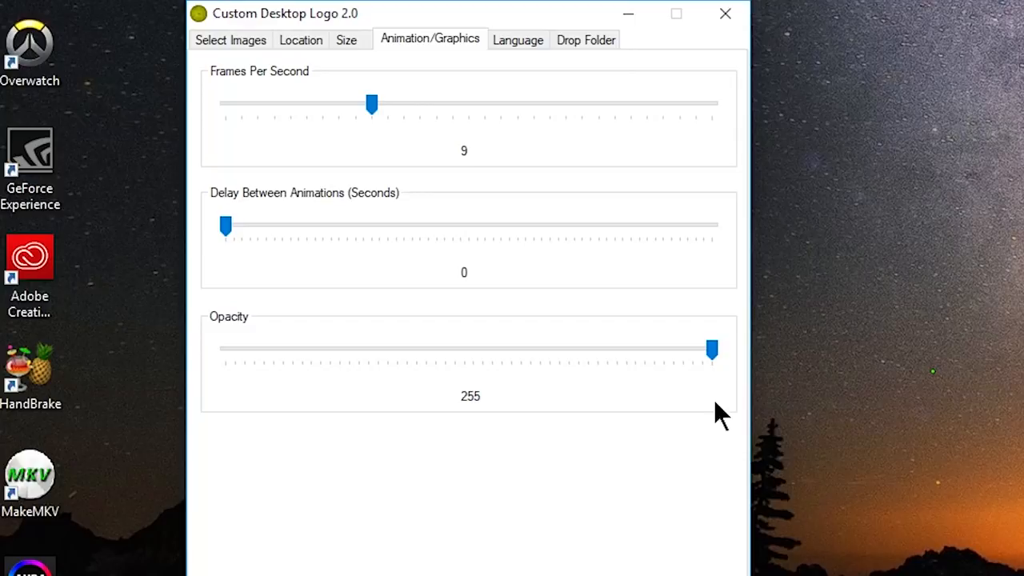
{"action": "mouse_move", "coordinate": [704, 439]}
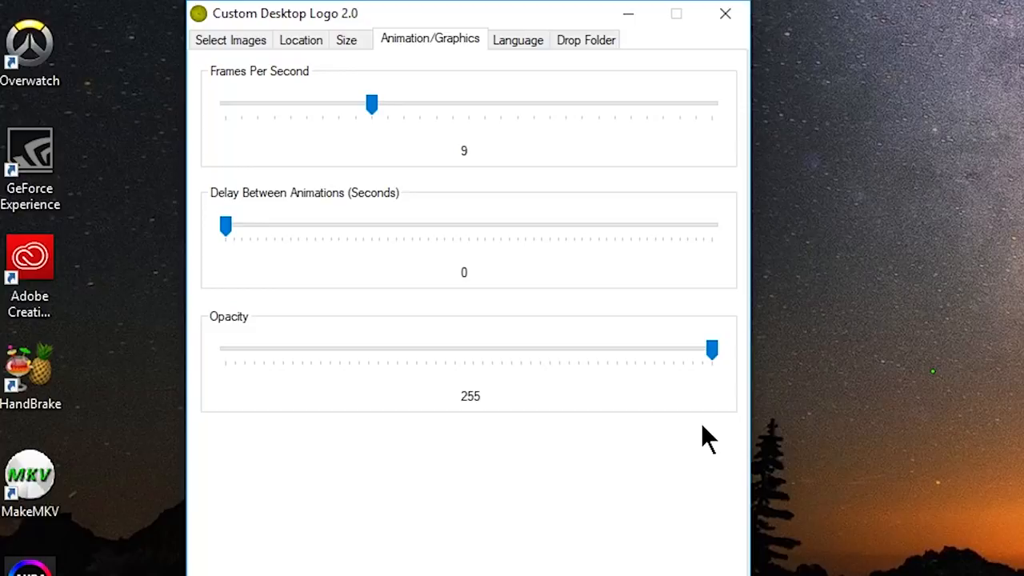